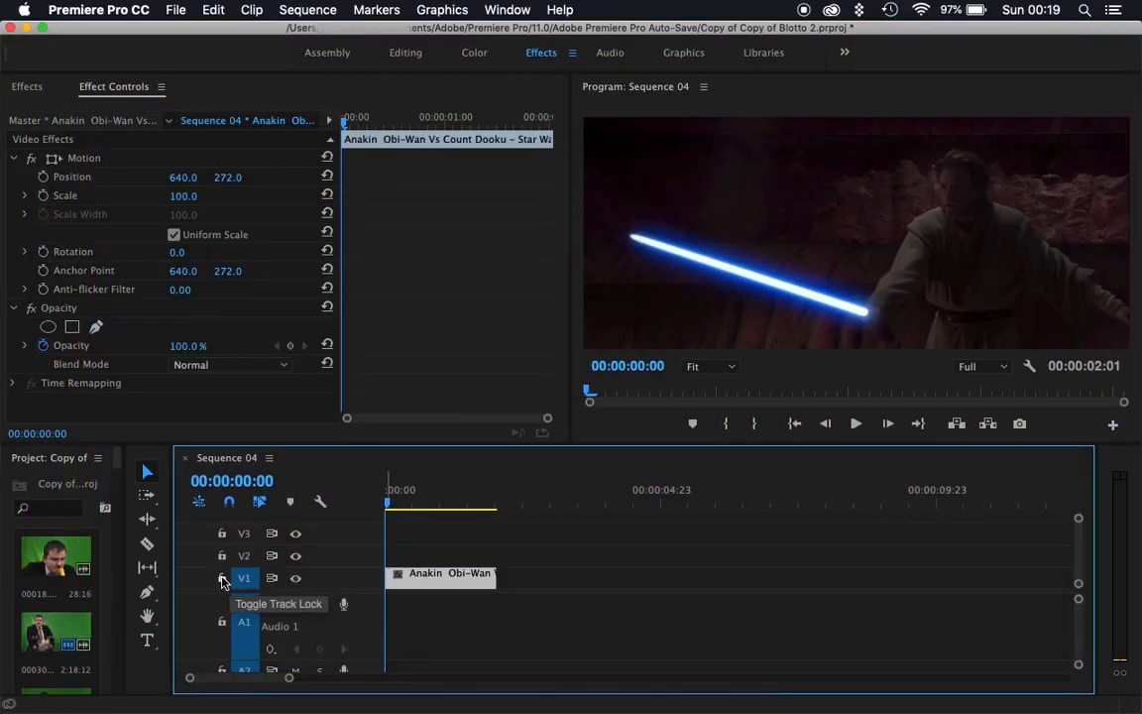
Step: Lock the V1 track holding the original Obi-Wan clip
{"action": "left_click", "coordinate": [222, 578]}
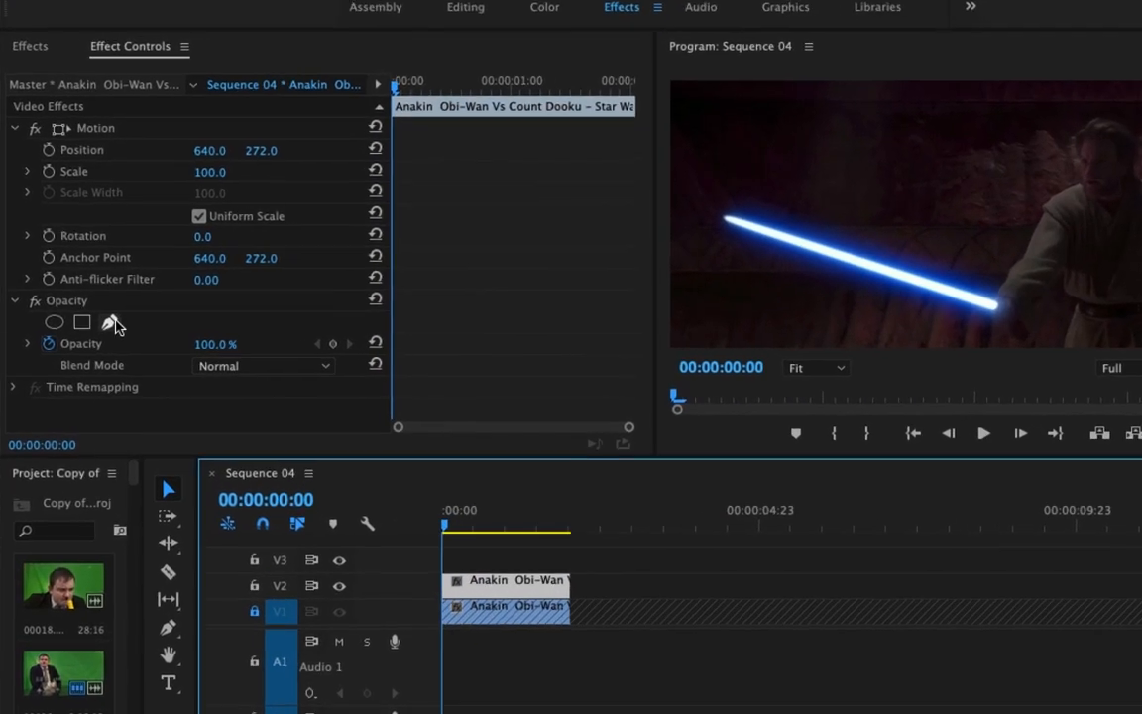
{"action": "mouse_move", "coordinate": [113, 322]}
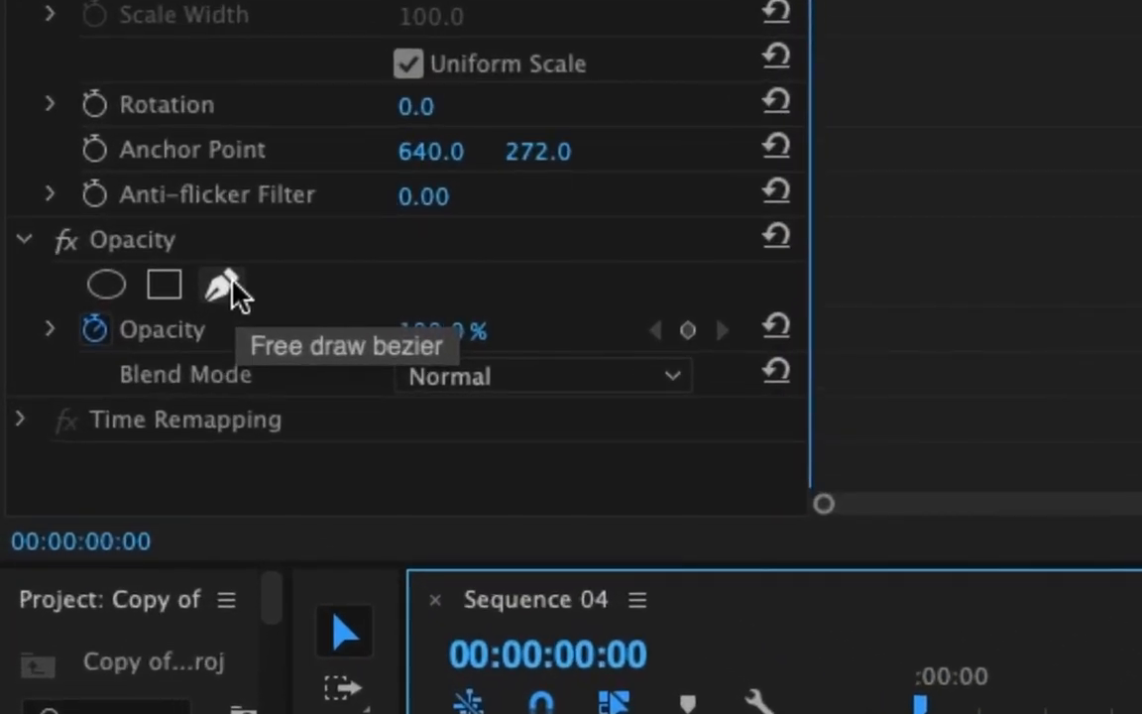
Step: Draw a free-draw bezier mask around the blue blade on the duplicate clip
{"action": "left_click", "coordinate": [226, 284]}
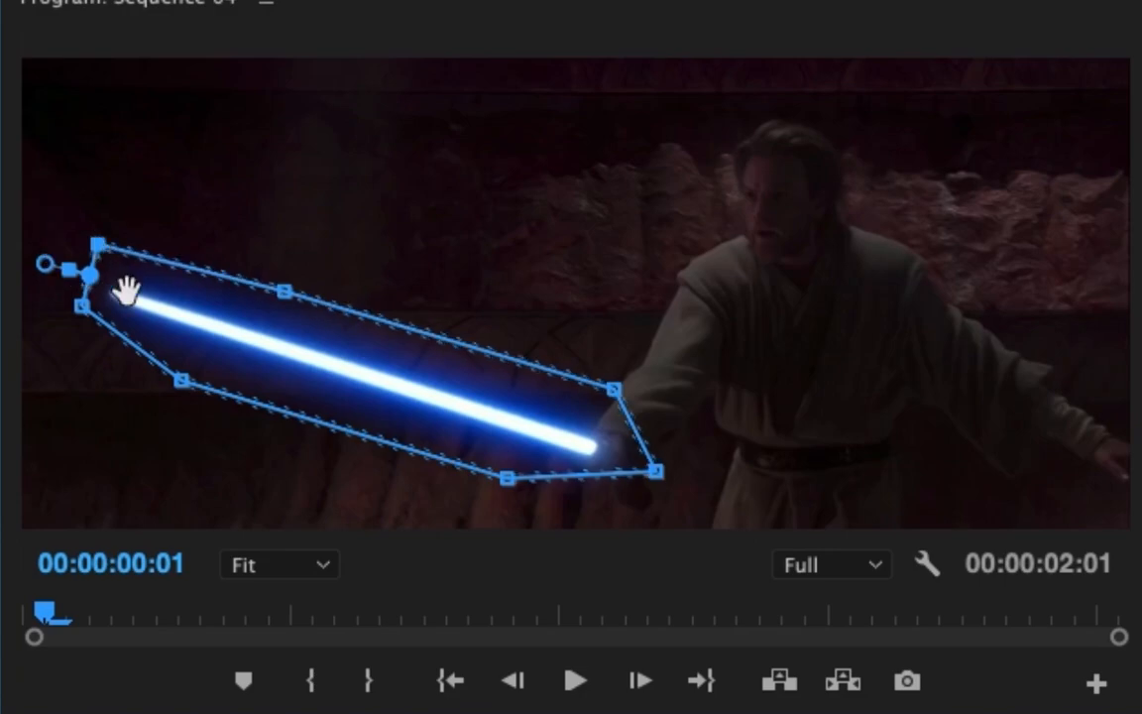
{"action": "left_click", "coordinate": [639, 682]}
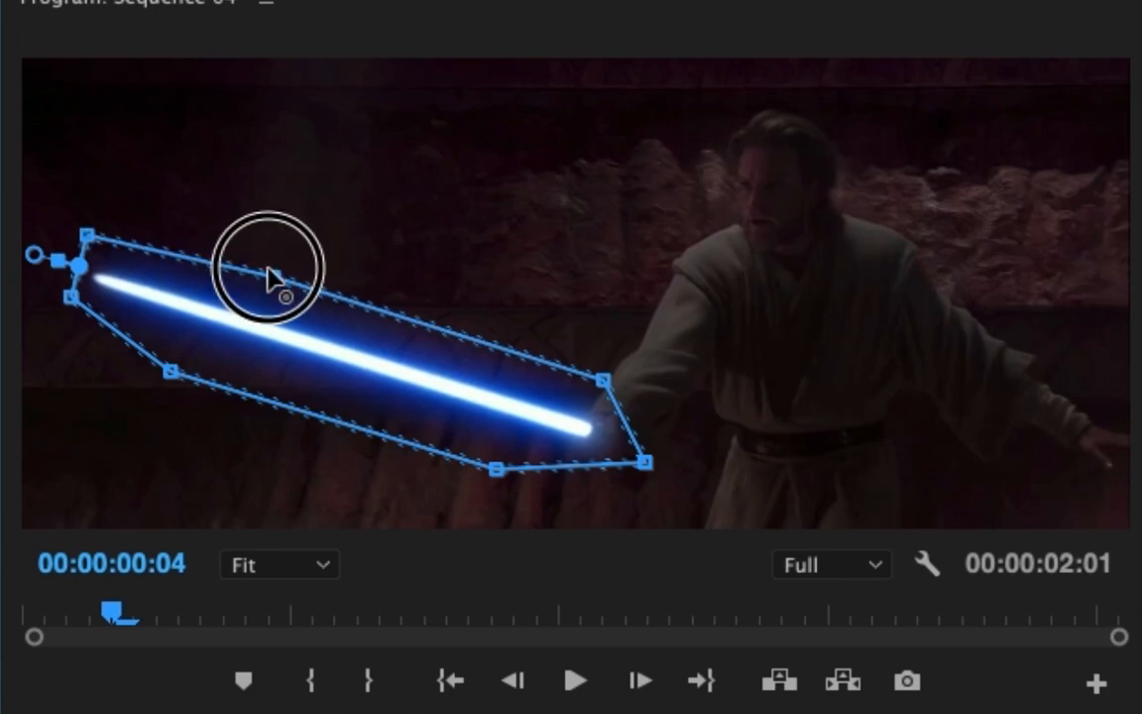
{"action": "left_click", "coordinate": [639, 680]}
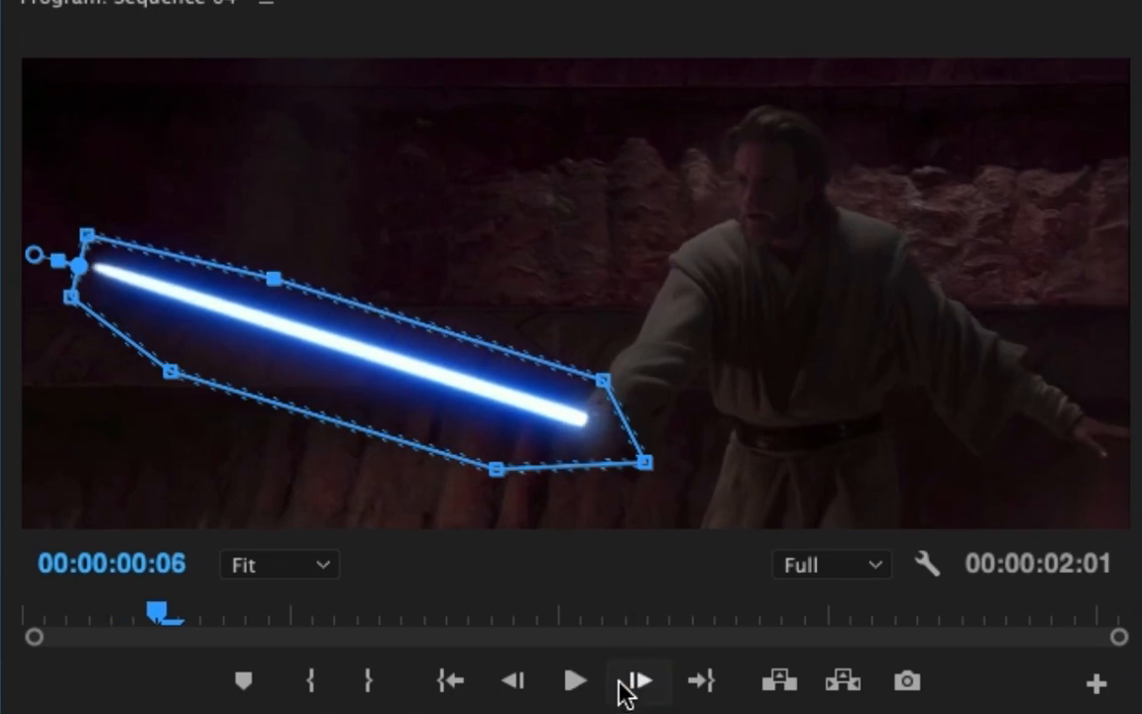
Step: Step through frames refitting mask points to the blade, then return to the first frame
{"action": "left_click", "coordinate": [638, 682]}
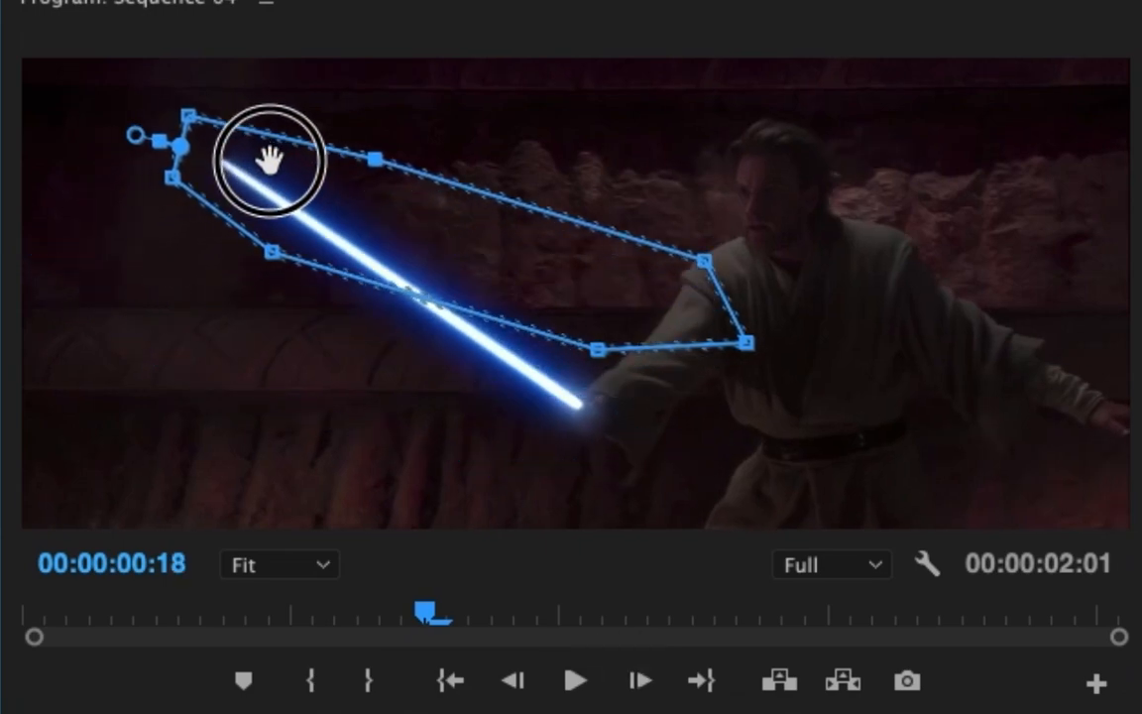
{"action": "left_click_drag", "start_coordinate": [267, 163], "coordinate": [570, 451]}
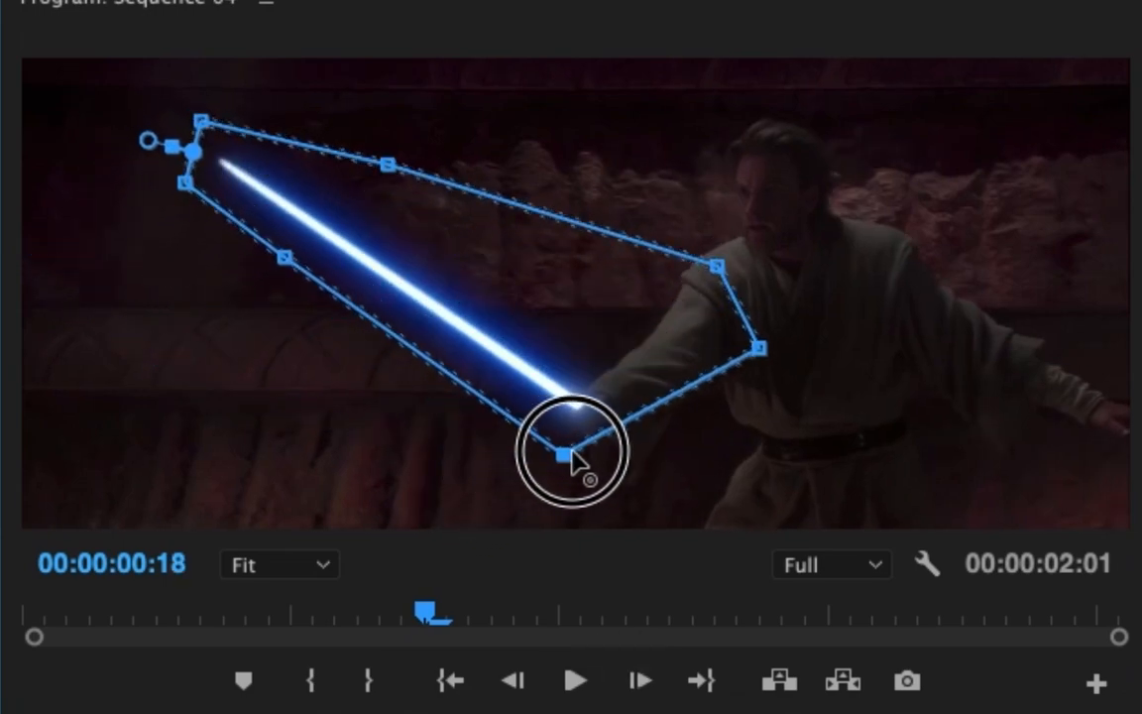
{"action": "left_click_drag", "start_coordinate": [570, 446], "coordinate": [615, 357]}
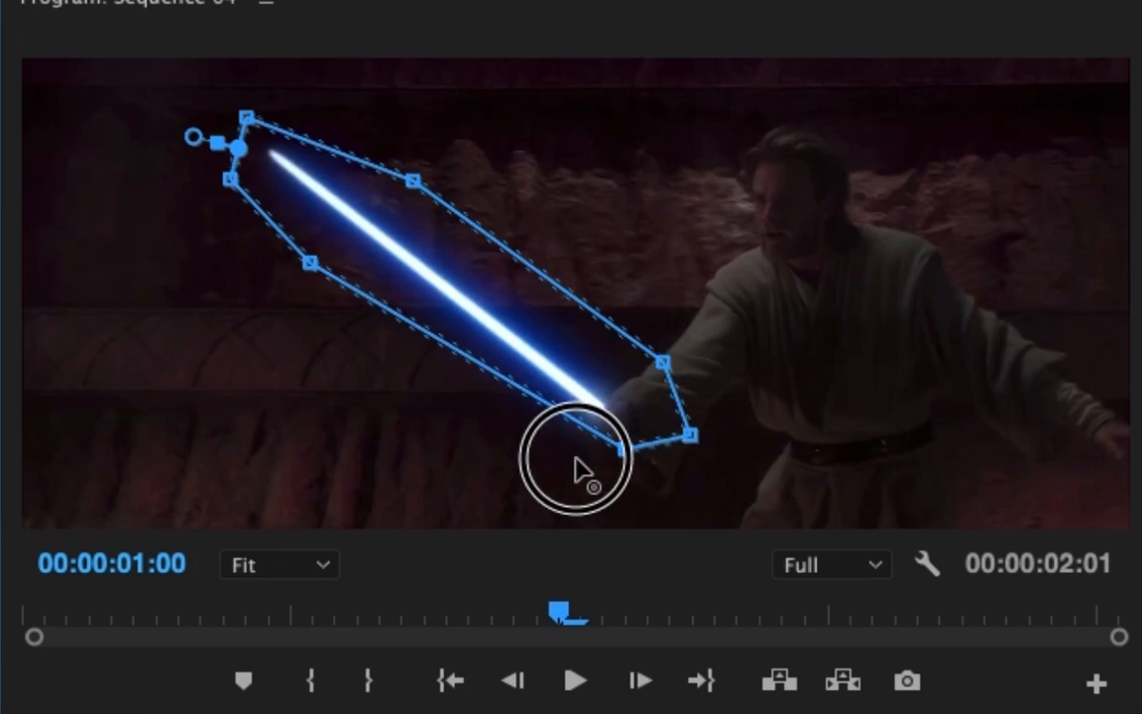
{"action": "left_click", "coordinate": [640, 681]}
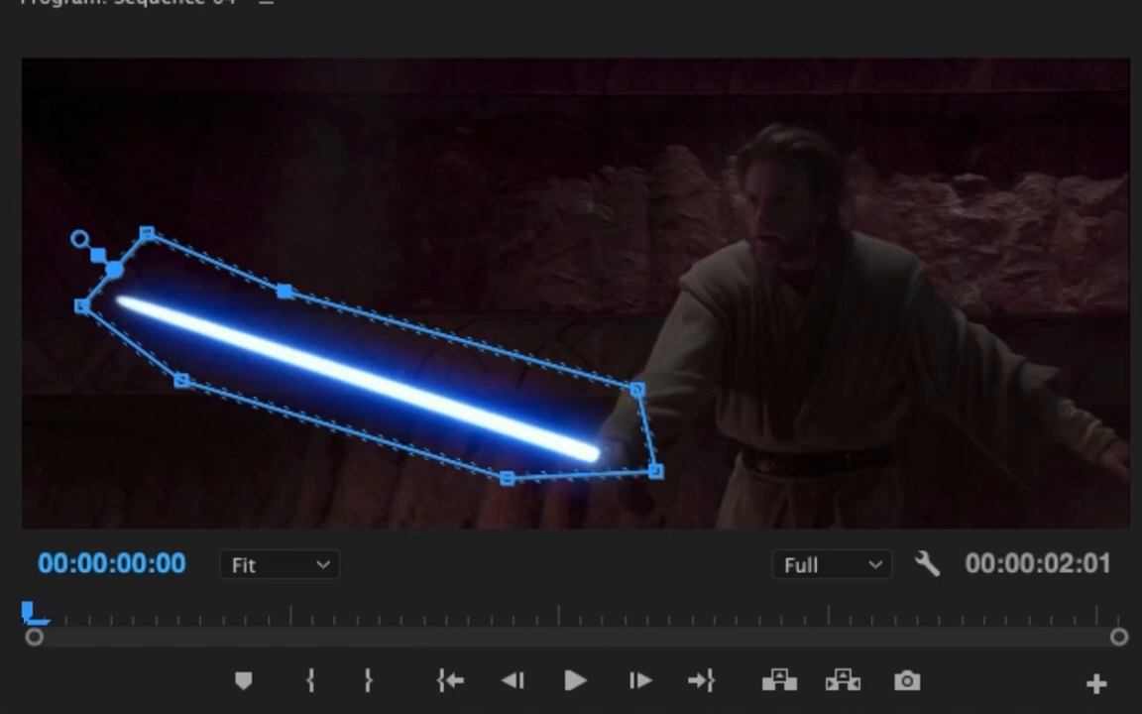
{"action": "left_click", "coordinate": [575, 681]}
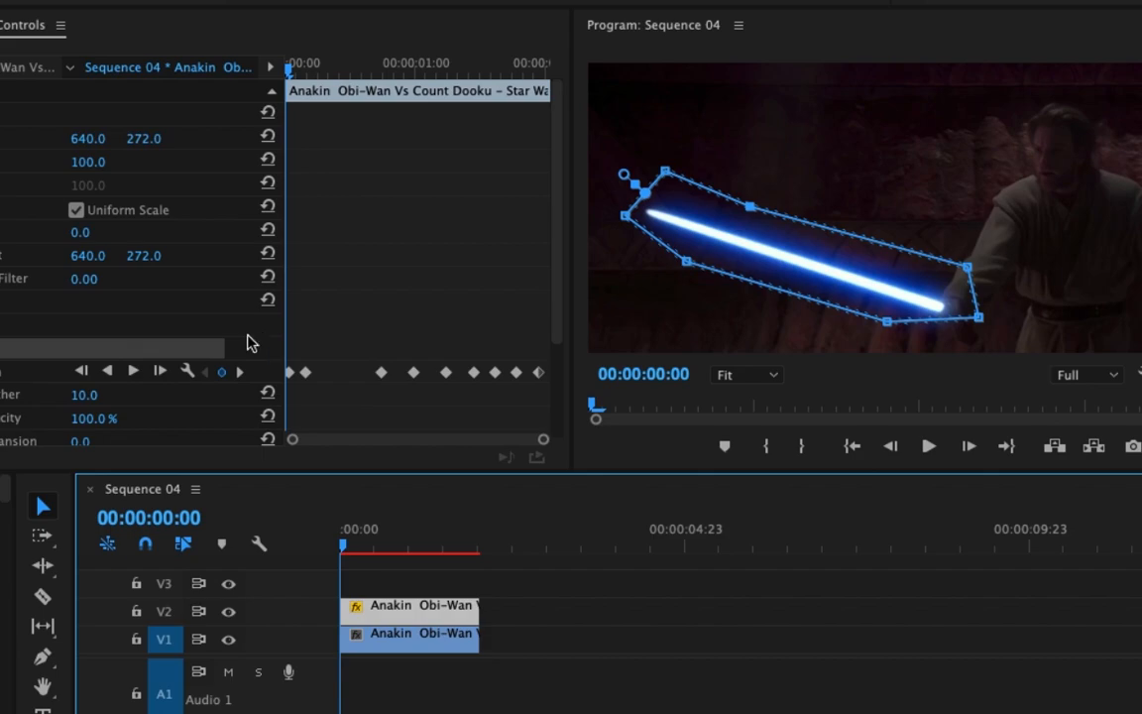
{"action": "mouse_move", "coordinate": [347, 300]}
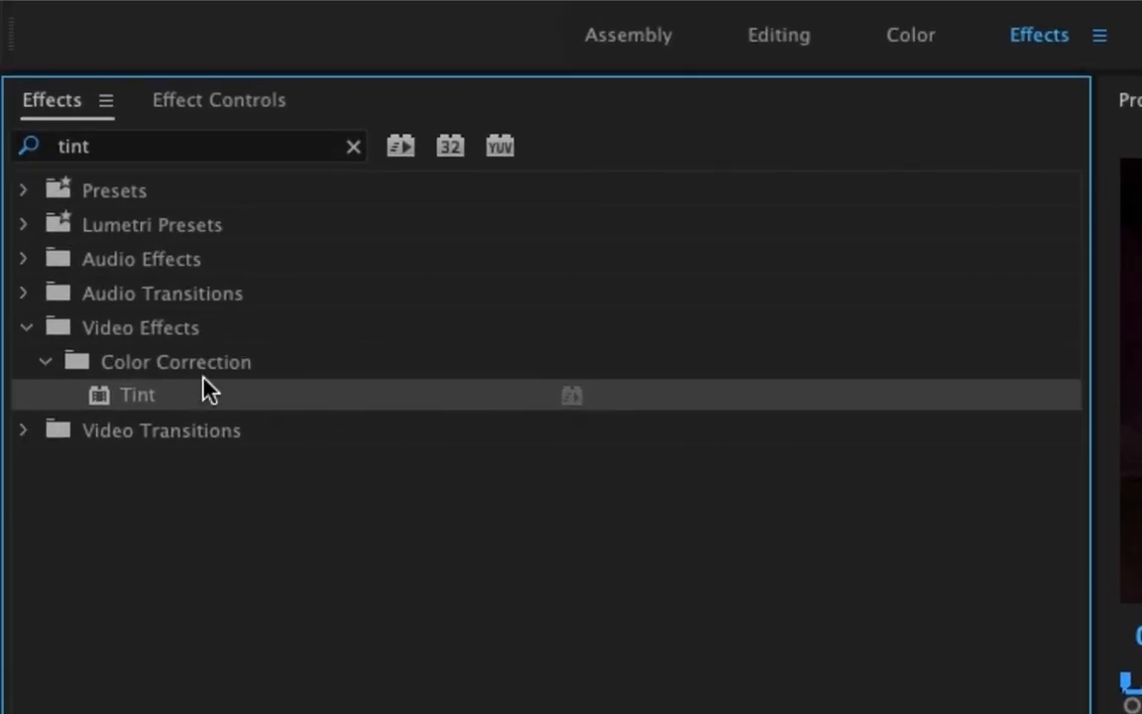
Step: Search the Effects panel for 'change' to reveal Change to Color
{"action": "left_click", "coordinate": [189, 145]}
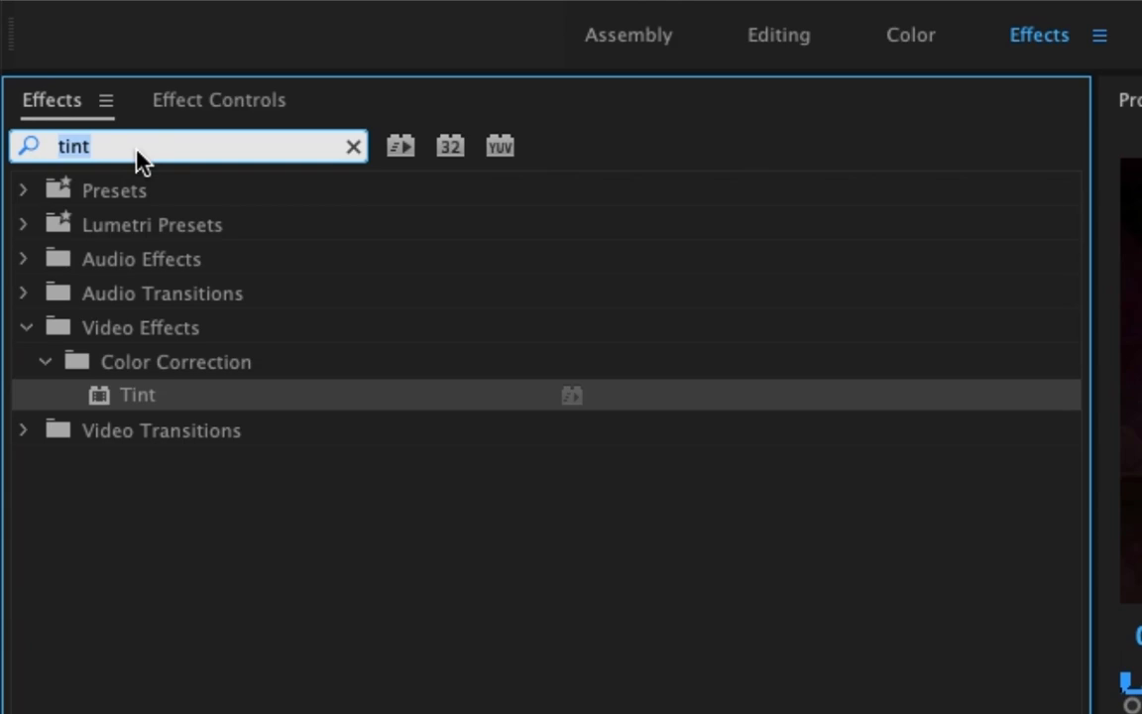
{"action": "type", "text": "change"}
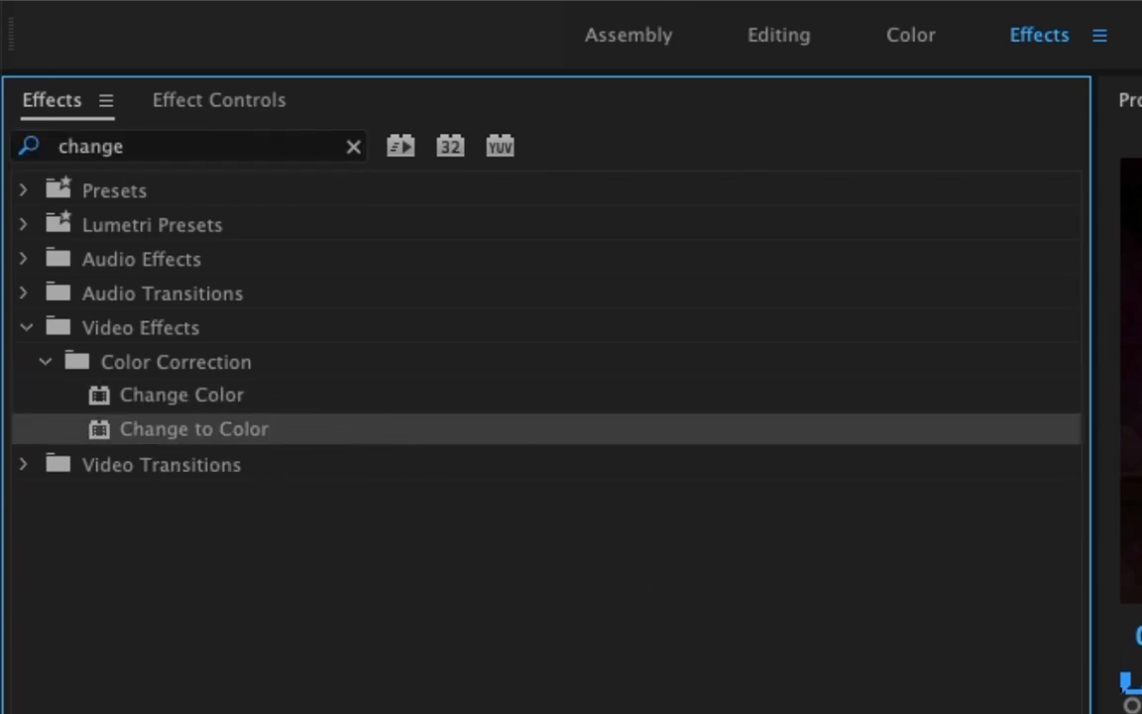
{"action": "mouse_move", "coordinate": [181, 106]}
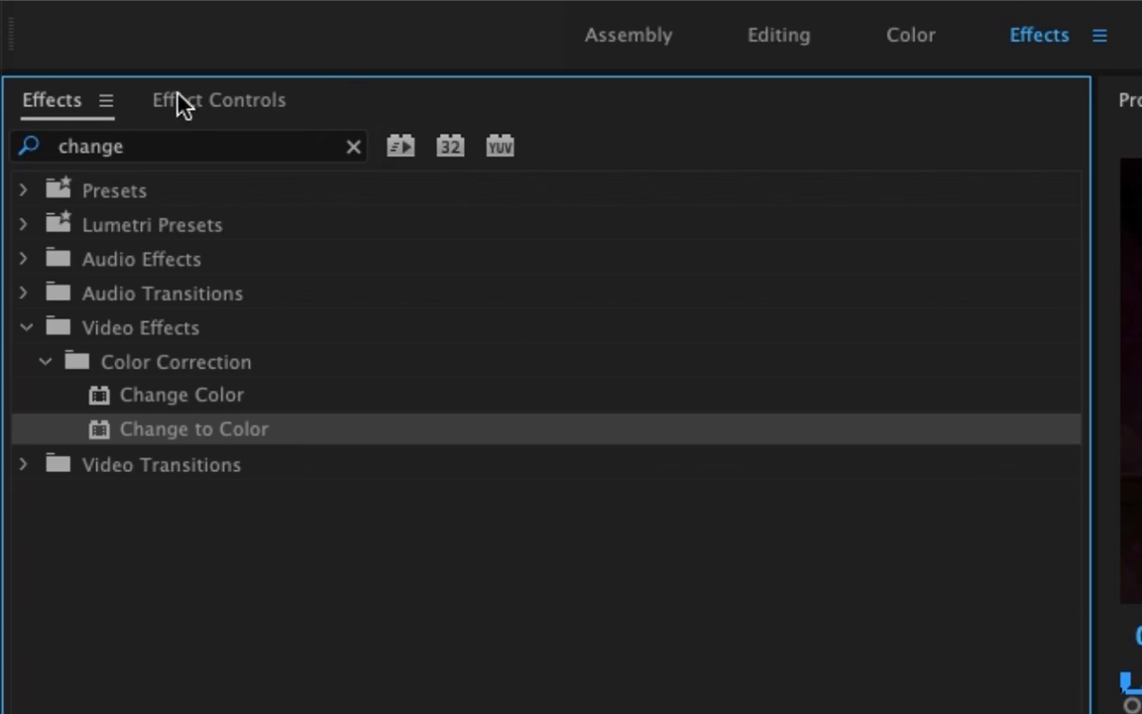
{"action": "left_click", "coordinate": [217, 99]}
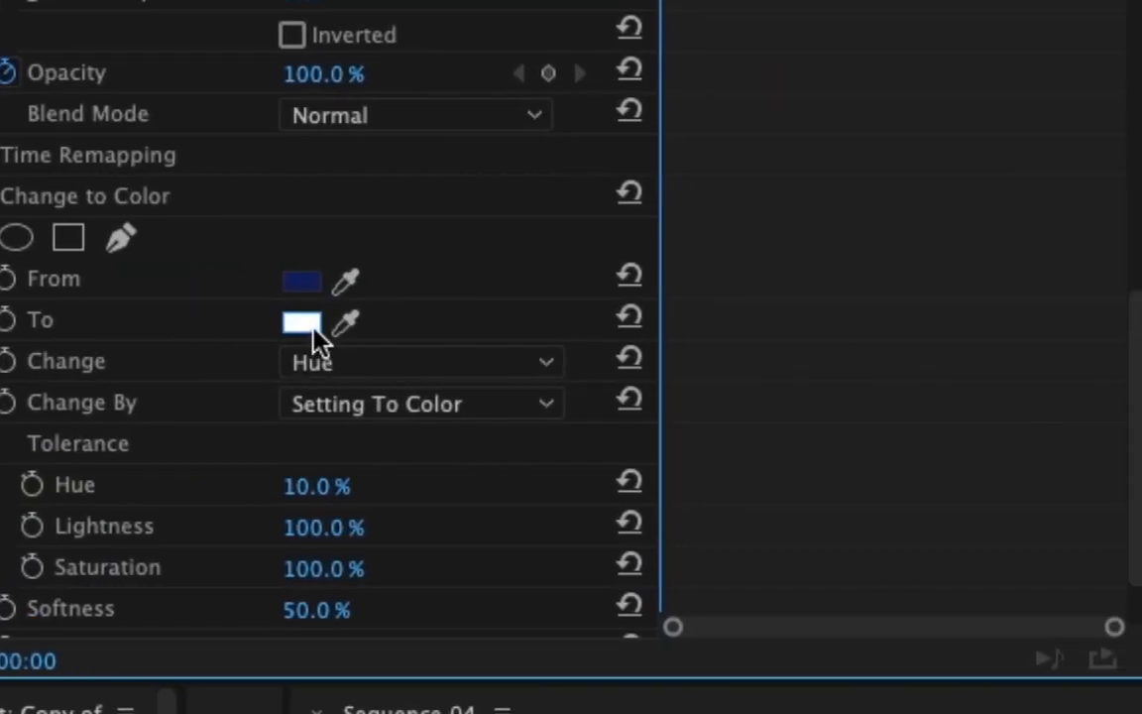
Step: Set Change to Color's To colour to a deep saturated yellow
{"action": "left_click", "coordinate": [302, 321]}
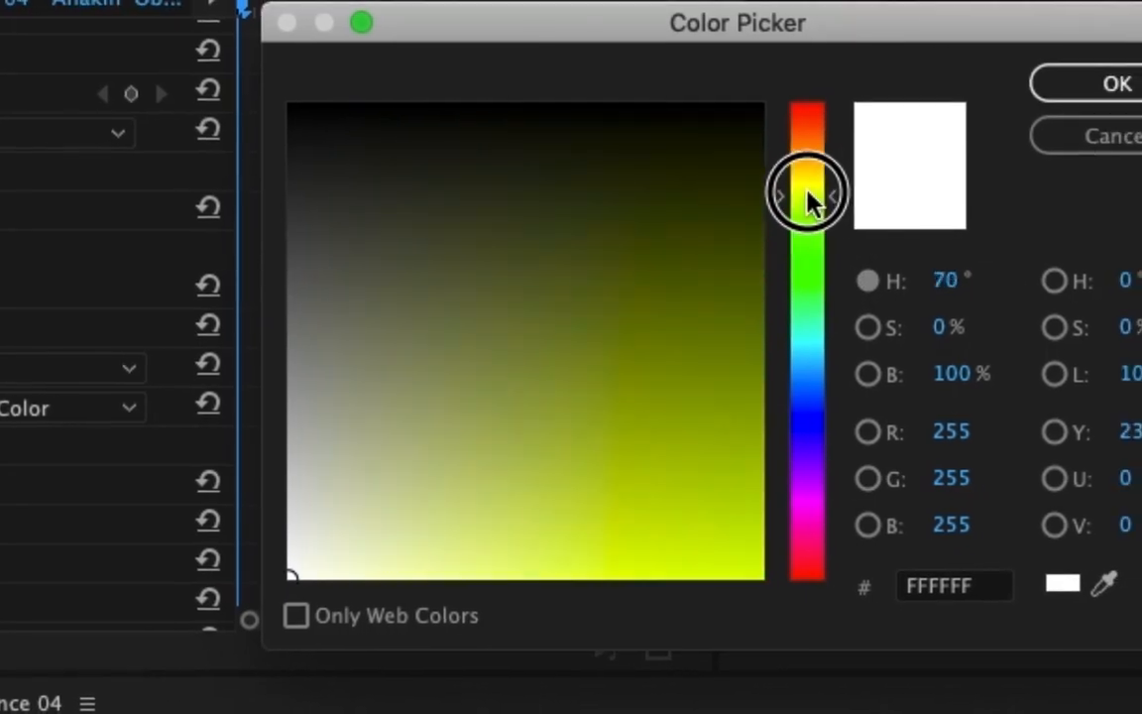
{"action": "left_click", "coordinate": [585, 553]}
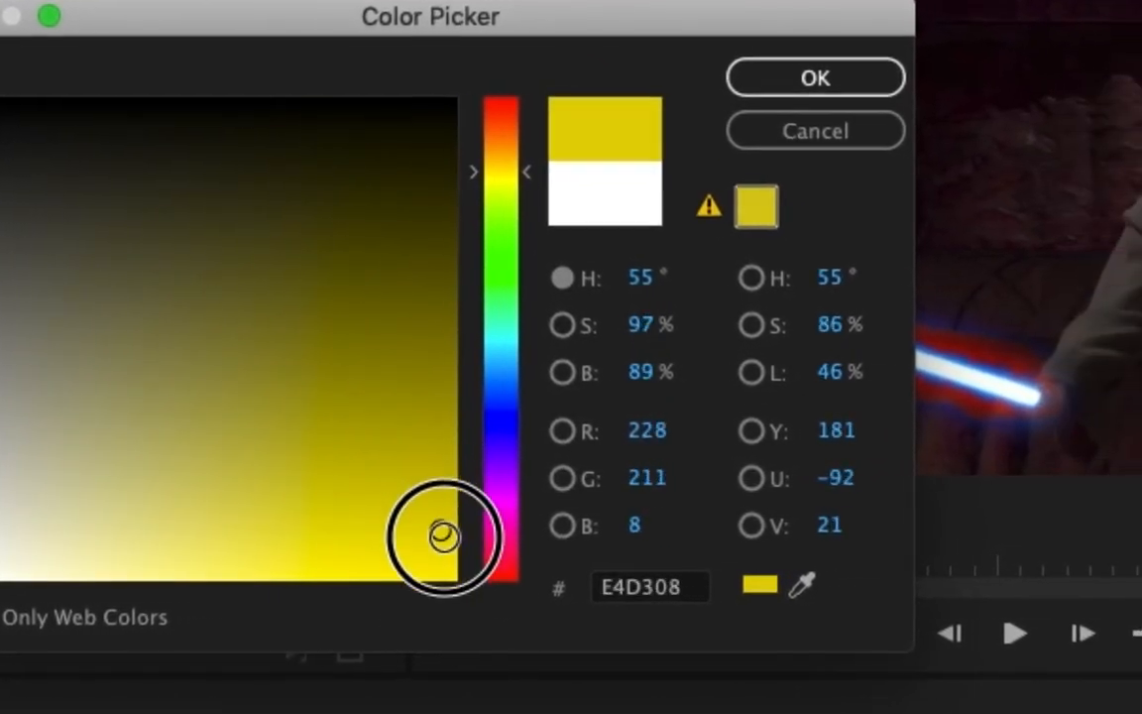
{"action": "left_click", "coordinate": [814, 76]}
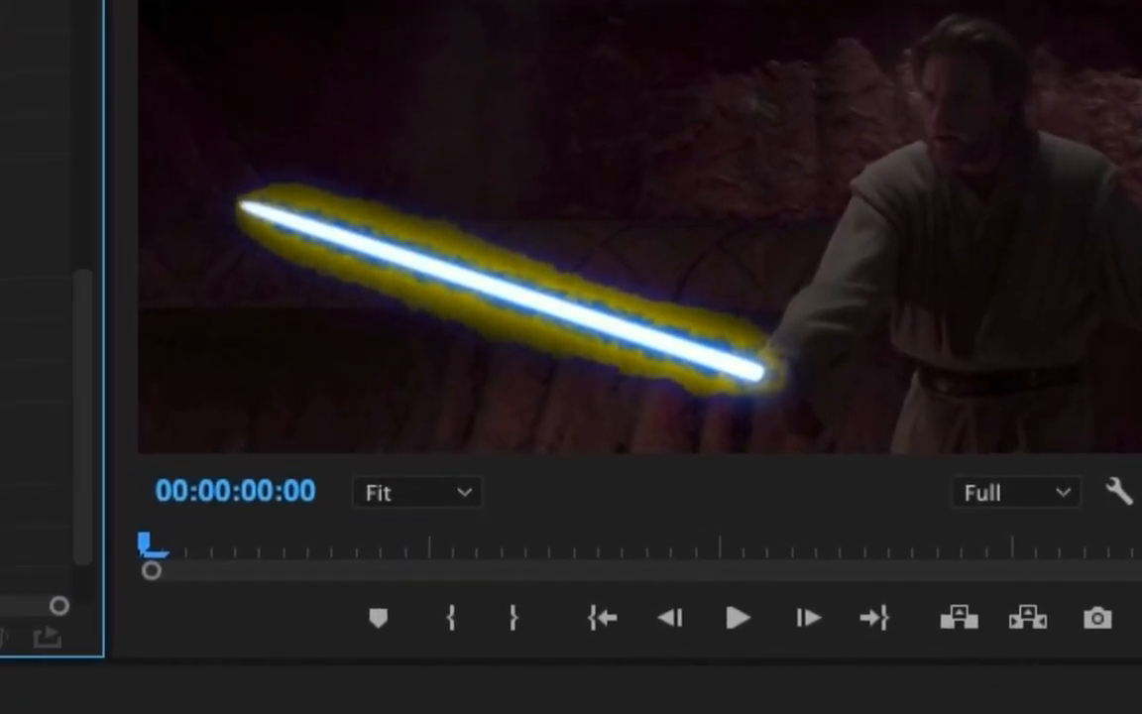
{"action": "left_click", "coordinate": [595, 22]}
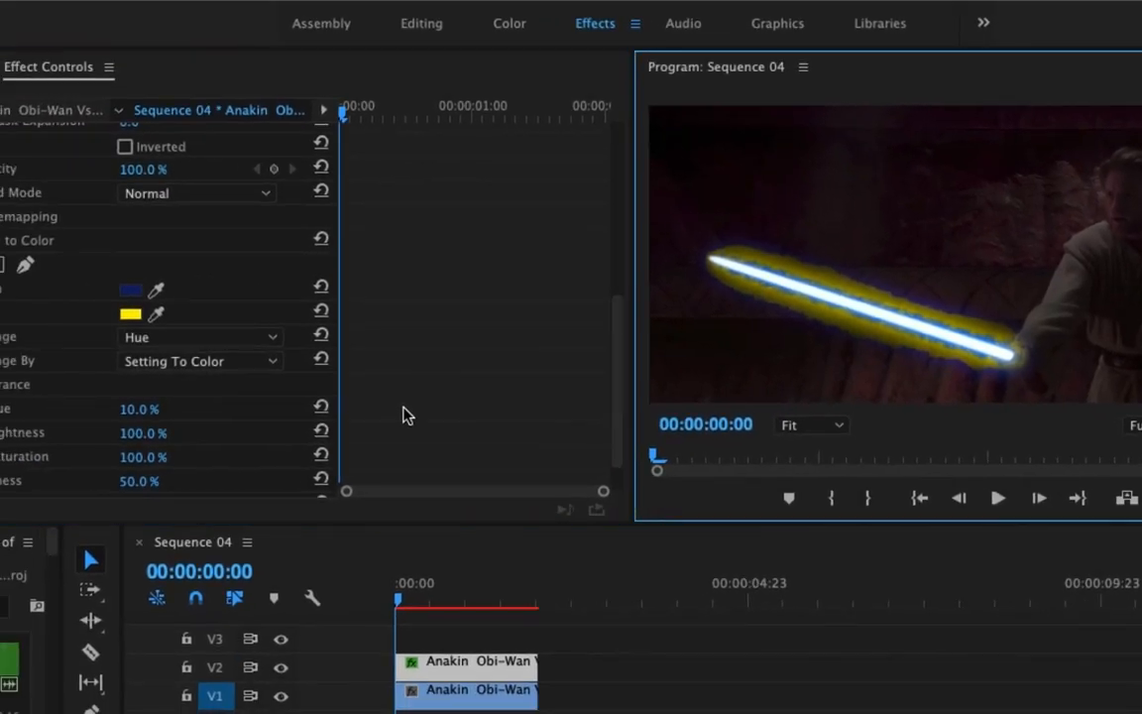
Step: Enter 10.0 as the Change to Color hue tolerance
{"action": "scroll", "scroll_direction": "down", "scroll_amount": 3}
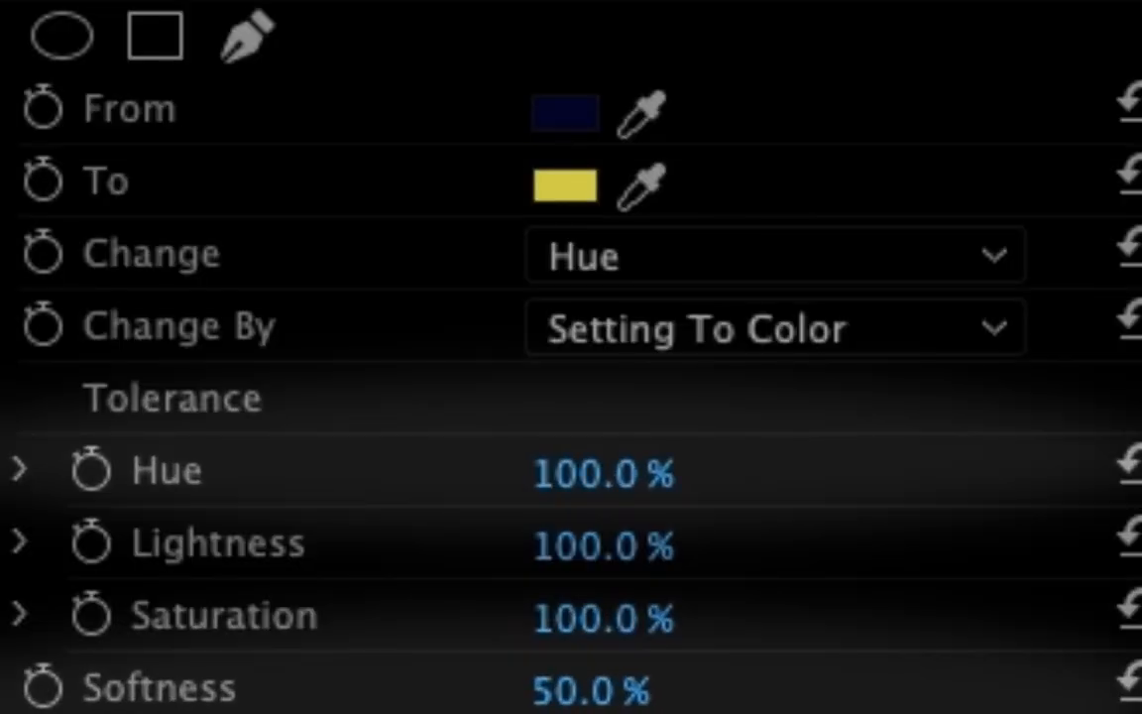
{"action": "type", "text": "10.0"}
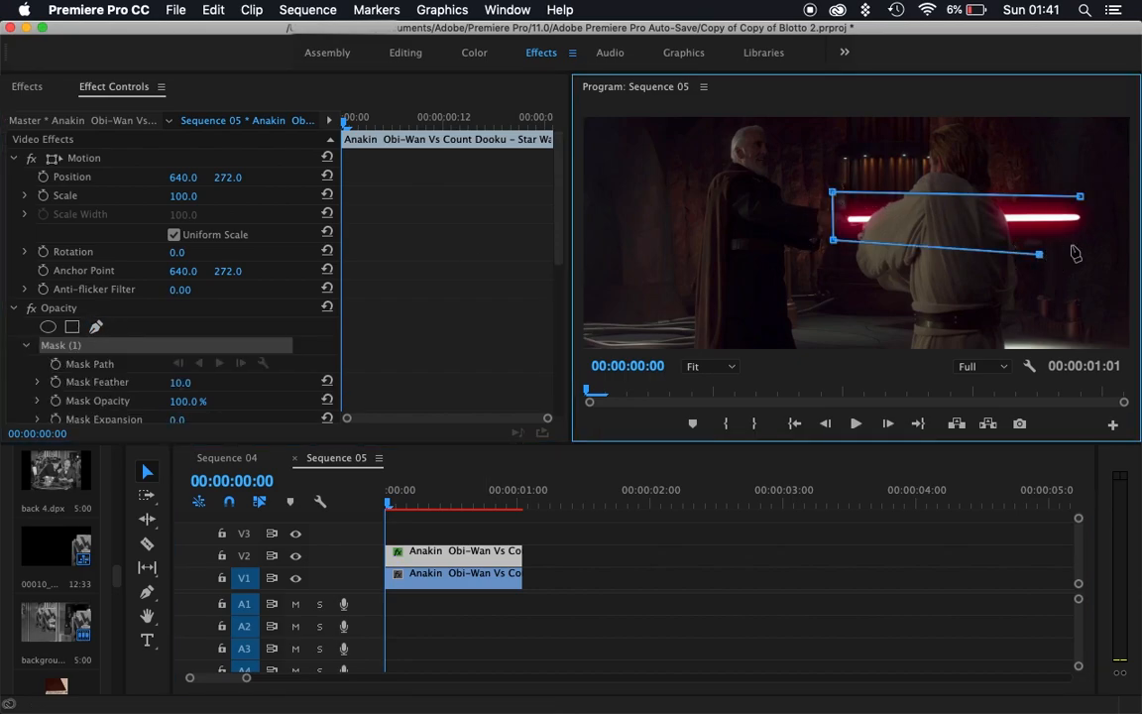
Step: Drag a mask point past the red blade's tip so the mask covers it
{"action": "left_click_drag", "start_coordinate": [1041, 256], "coordinate": [1100, 228]}
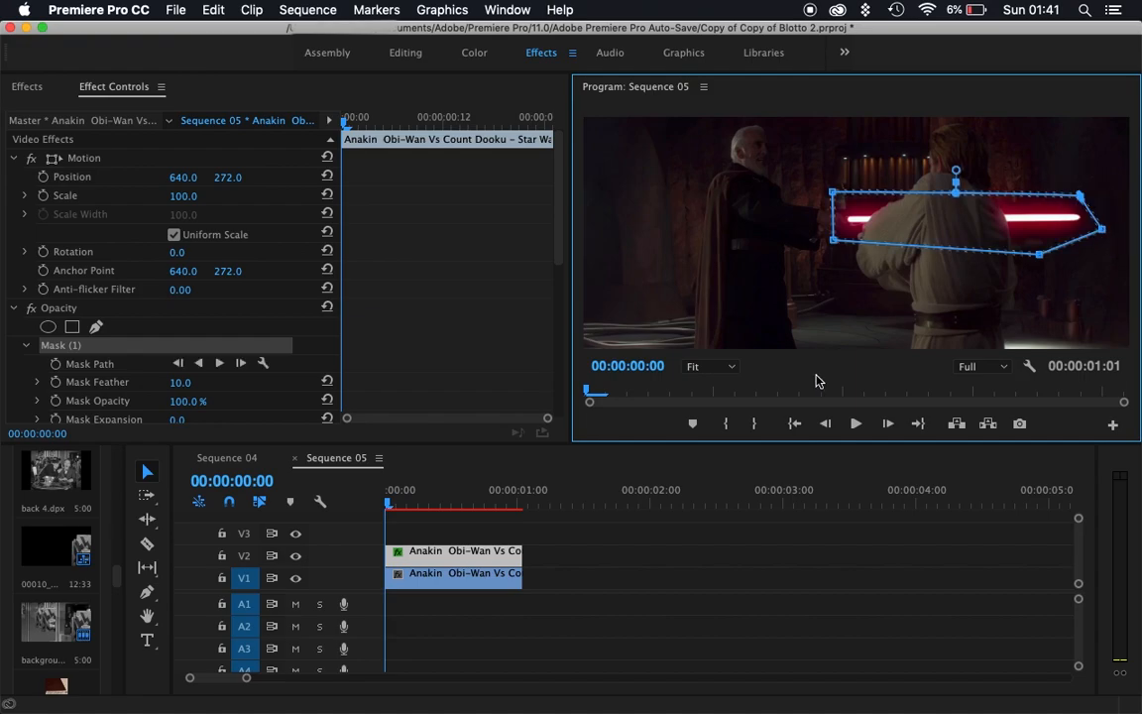
{"action": "scroll", "scroll_direction": "down", "scroll_amount": 3}
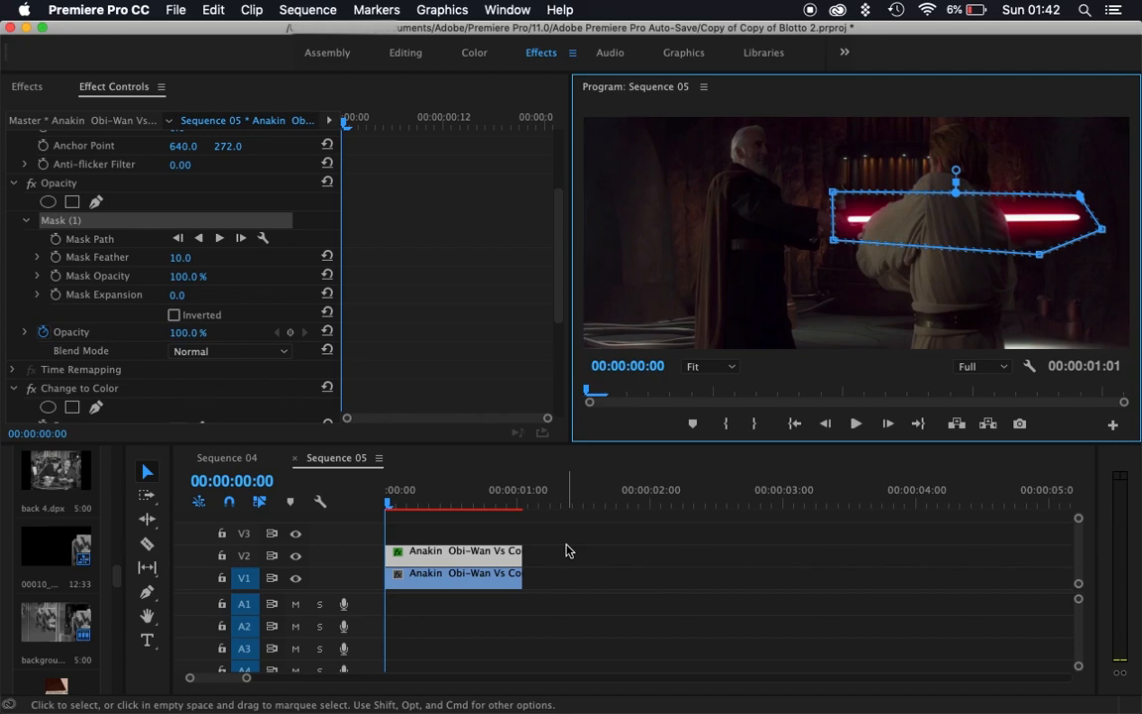
{"action": "scroll", "scroll_direction": "down", "scroll_amount": 3}
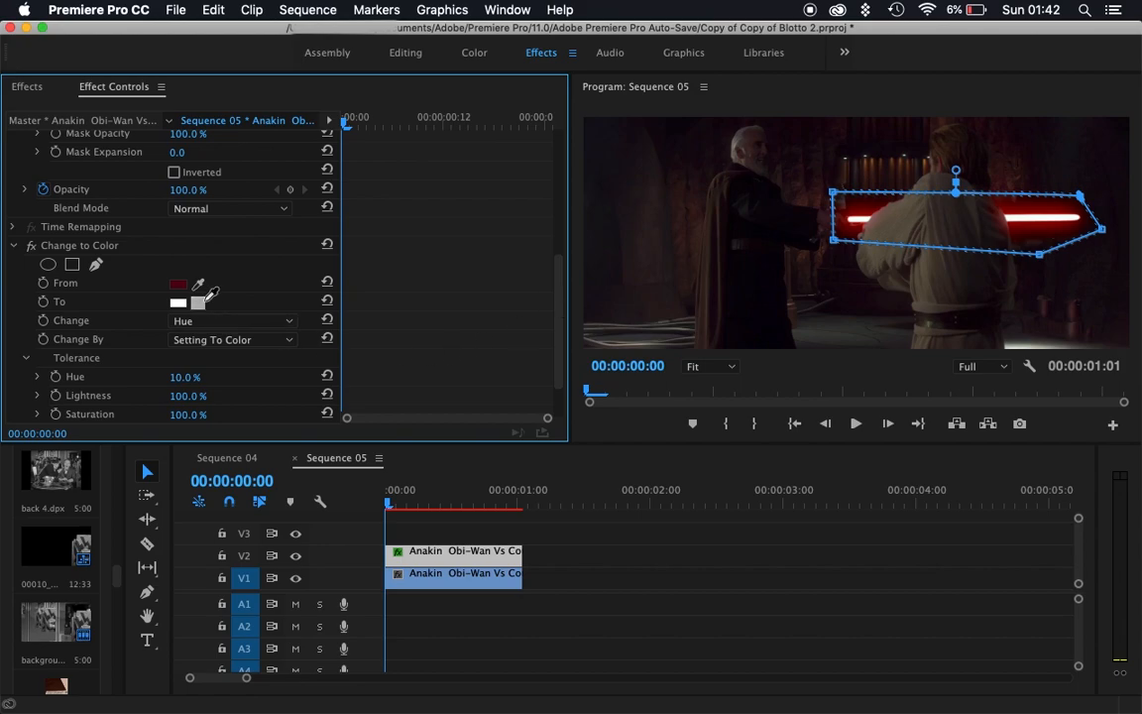
Step: Set the Change to Color To swatch to a green hue
{"action": "left_click", "coordinate": [178, 283]}
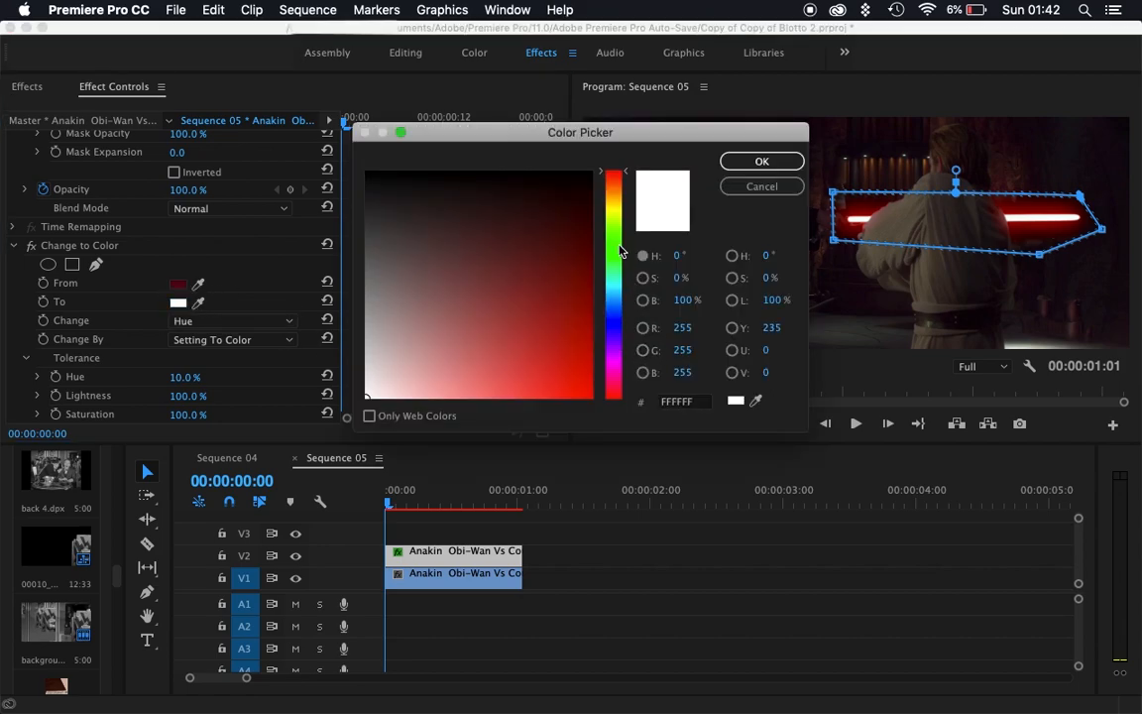
{"action": "left_click", "coordinate": [762, 160]}
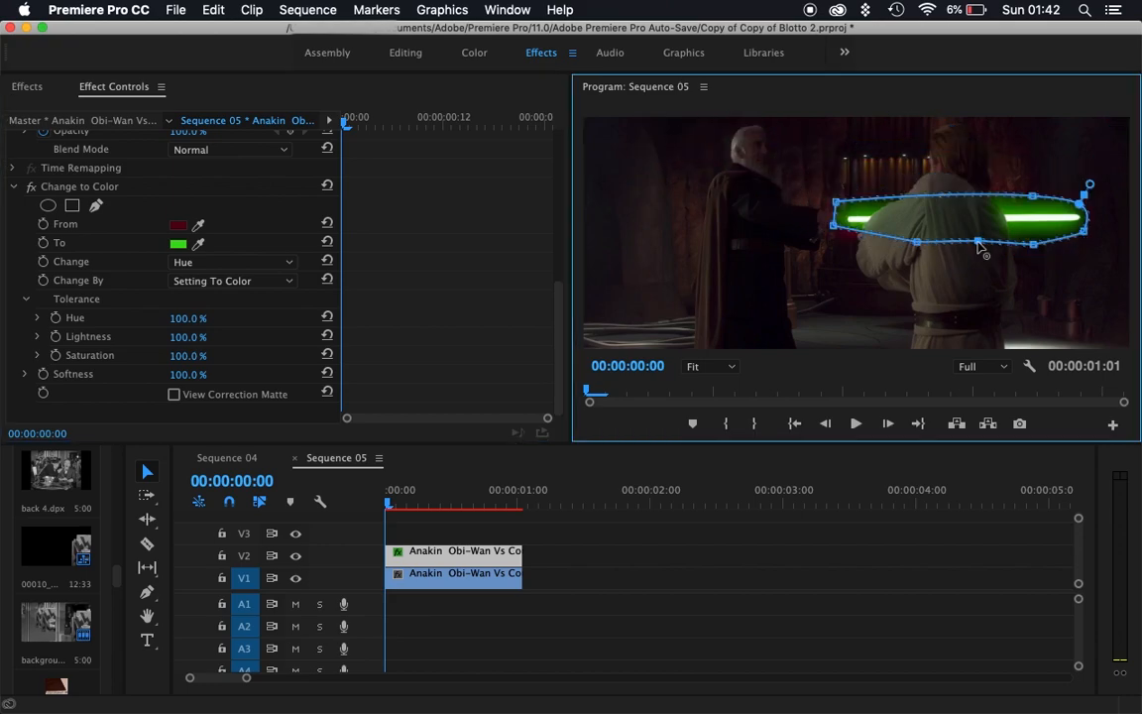
{"action": "mouse_move", "coordinate": [882, 285]}
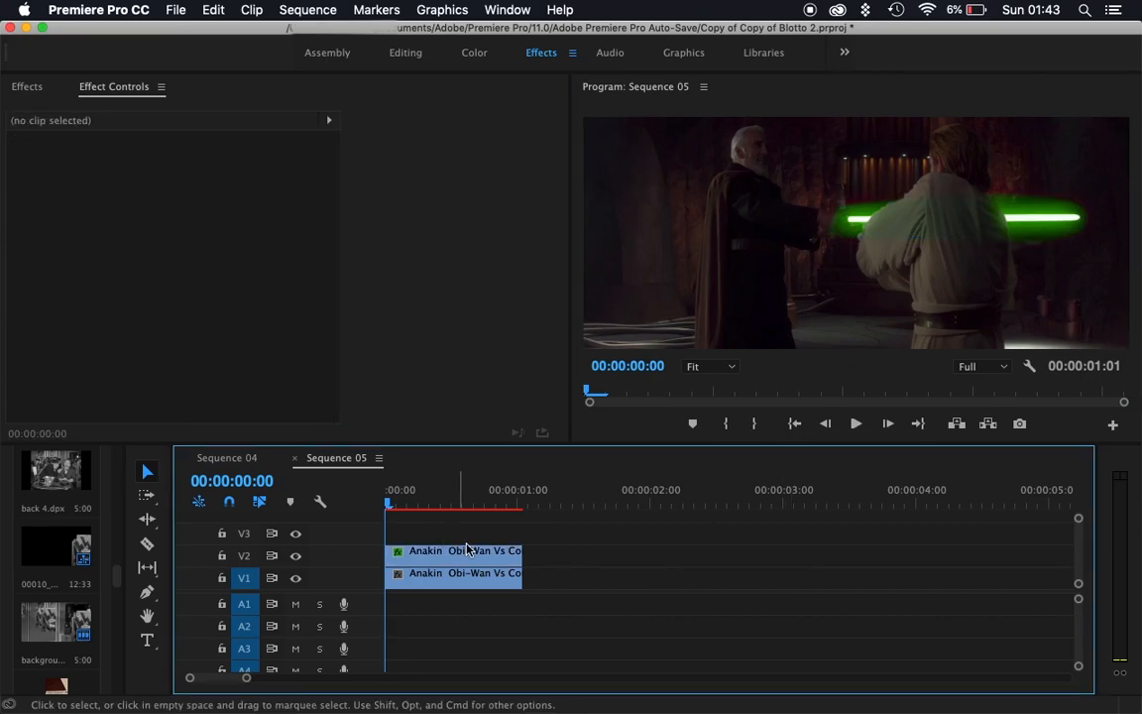
{"action": "left_click", "coordinate": [455, 550]}
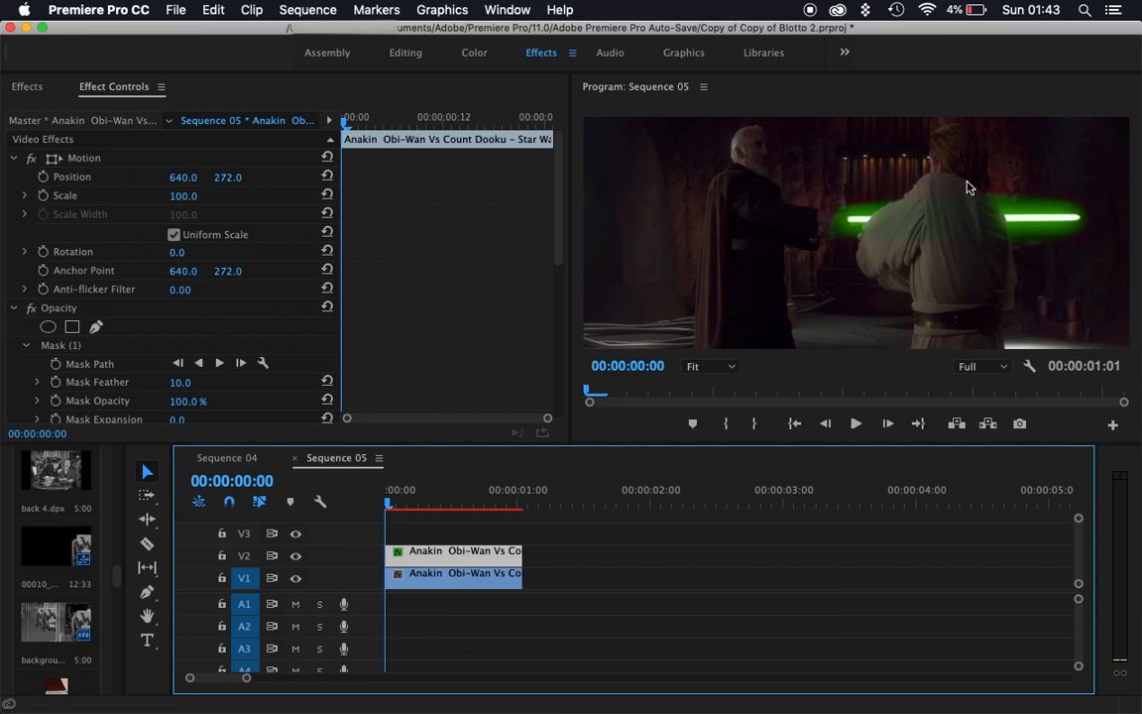
{"action": "mouse_move", "coordinate": [818, 193]}
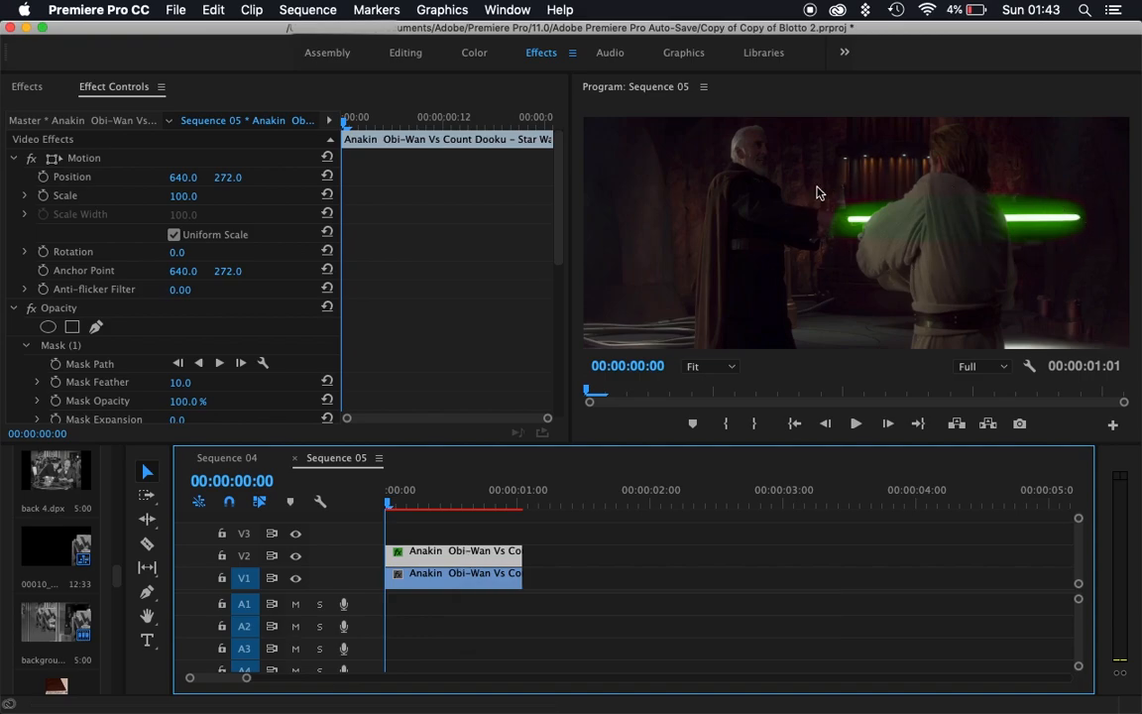
{"action": "mouse_move", "coordinate": [469, 432]}
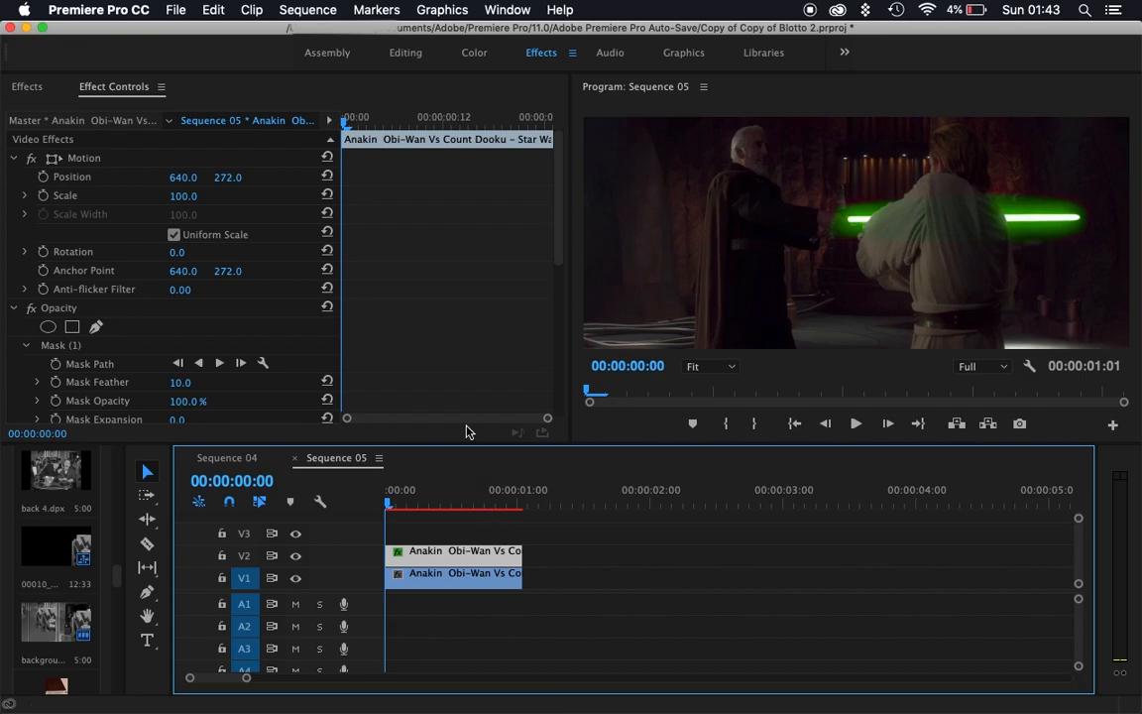
{"action": "scroll", "scroll_direction": "down", "scroll_amount": 3}
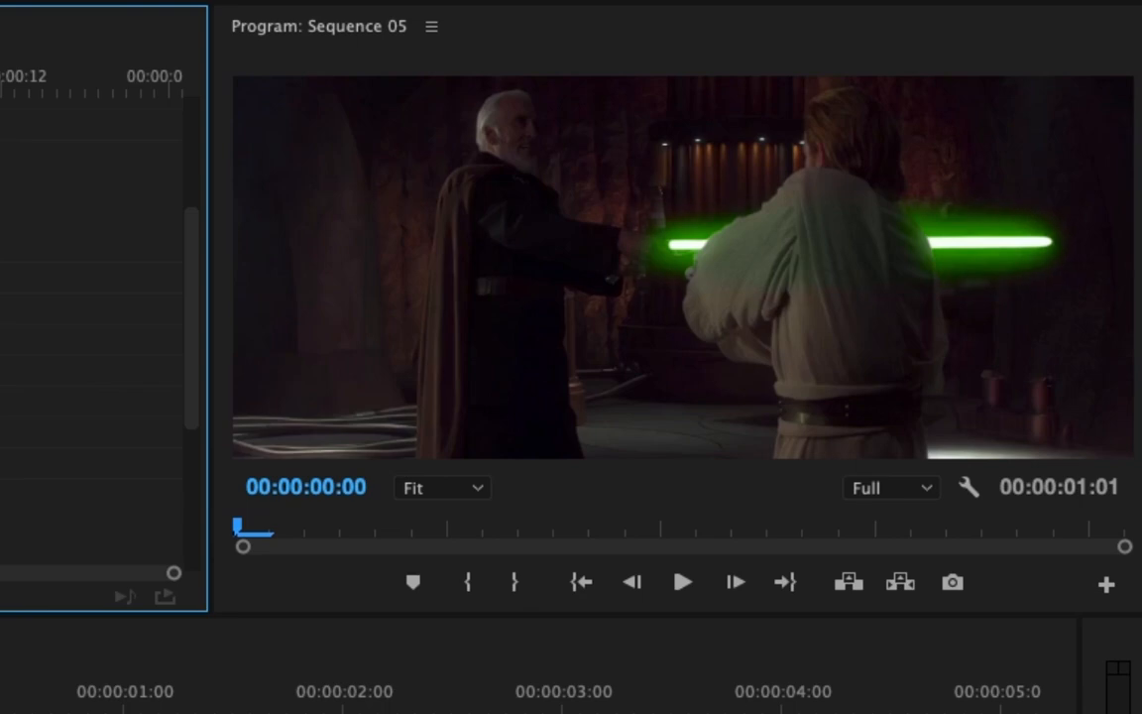
{"action": "mouse_move", "coordinate": [79, 354]}
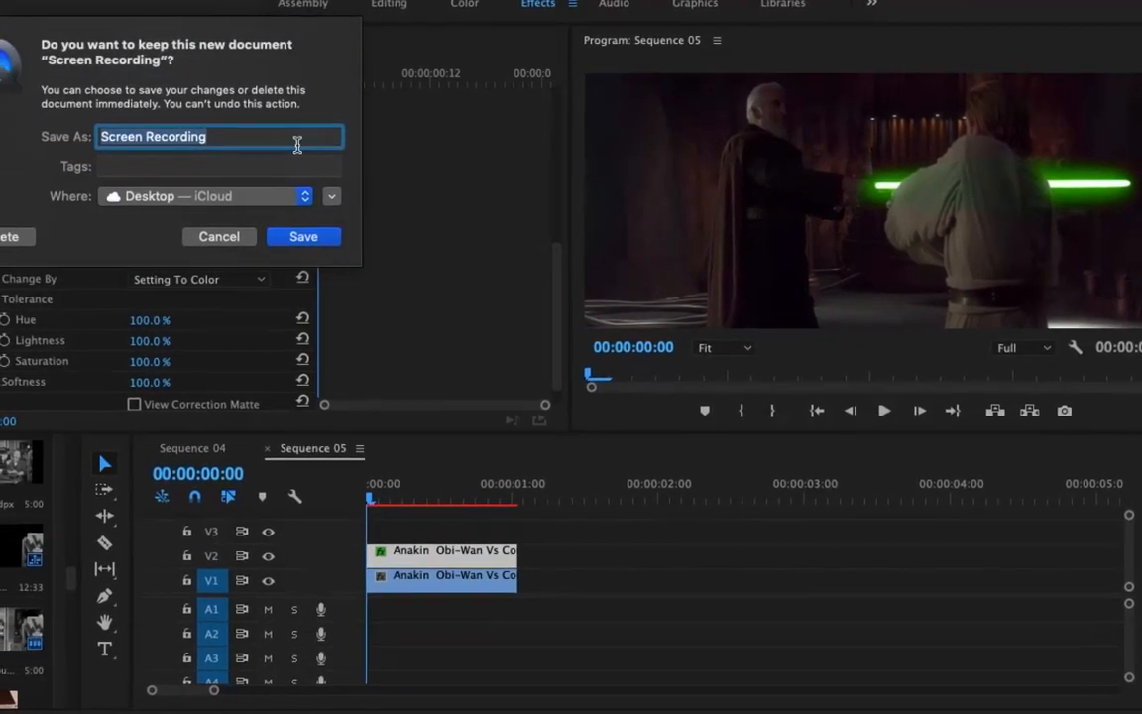
Step: Type 'SubscribeBitches' as the new recording's name
{"action": "type", "text": "Subsc"}
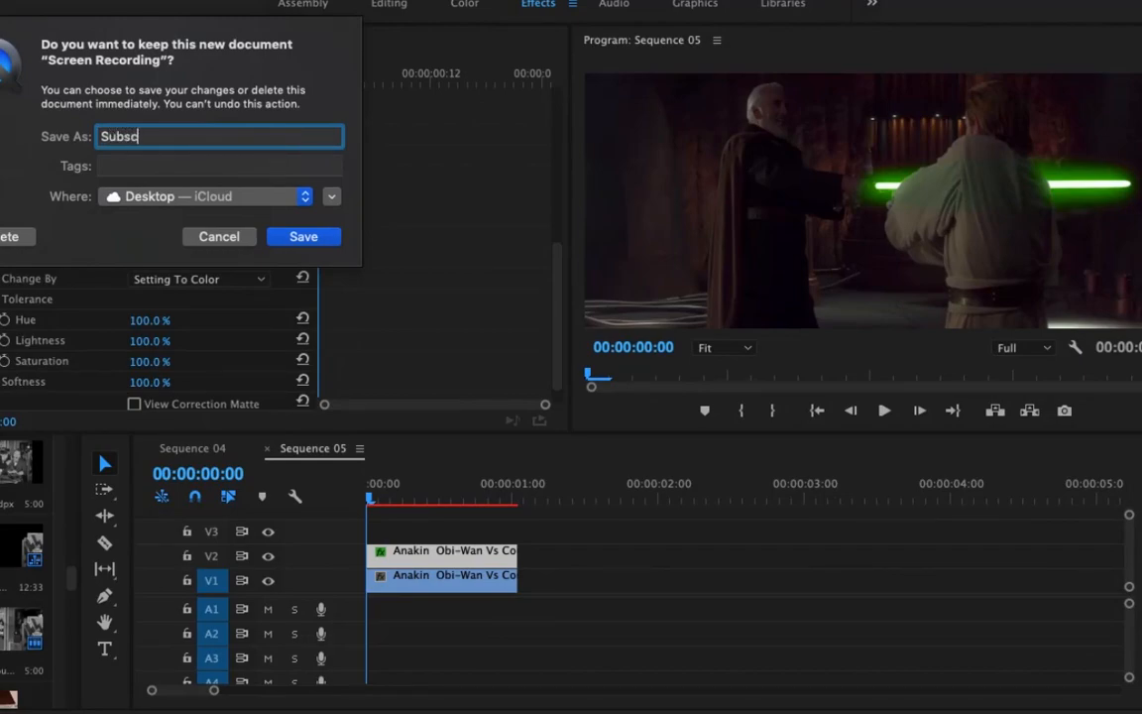
{"action": "type", "text": "ribe"}
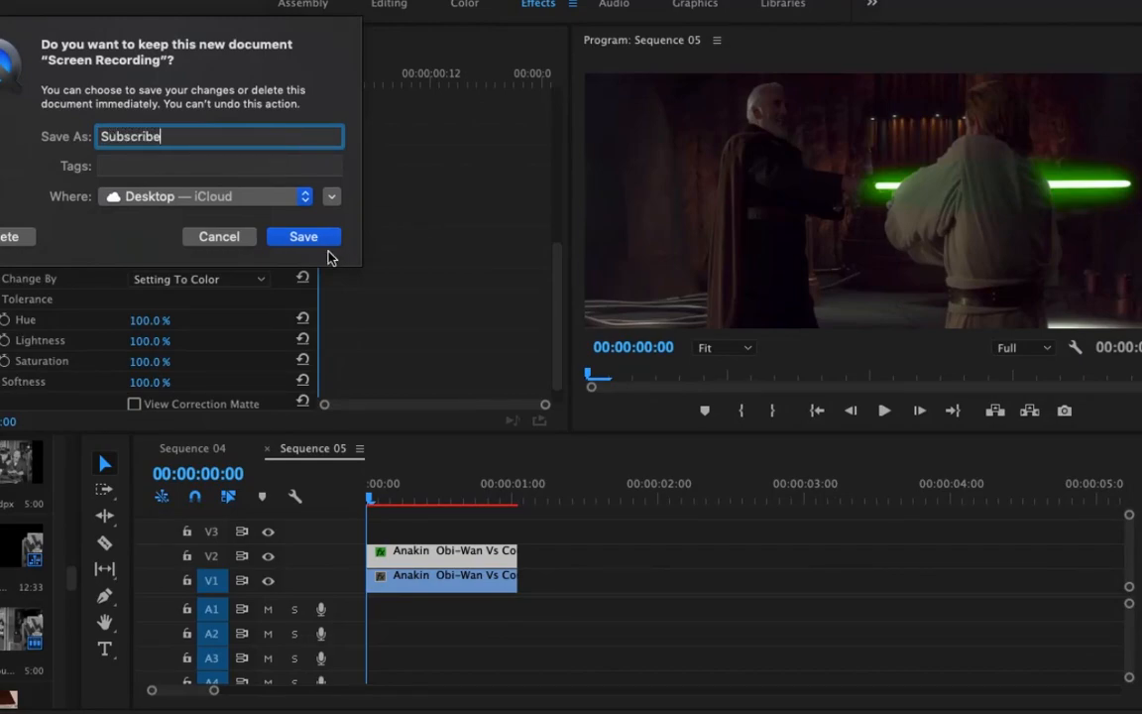
{"action": "type", "text": "Bitches"}
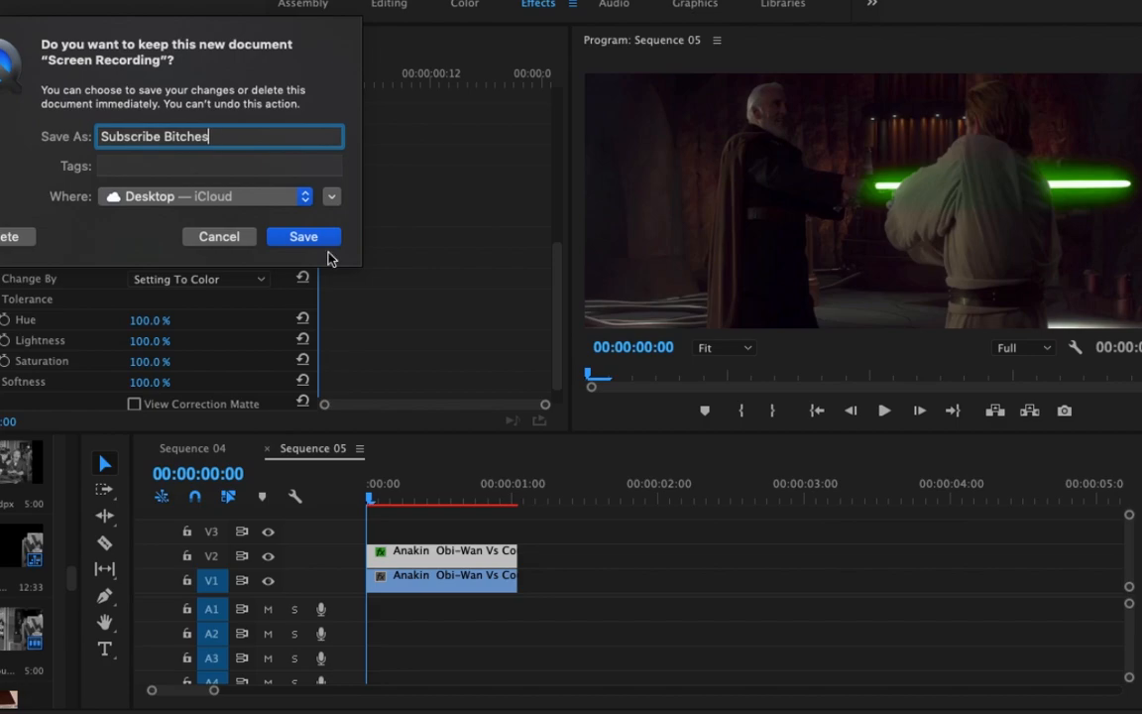